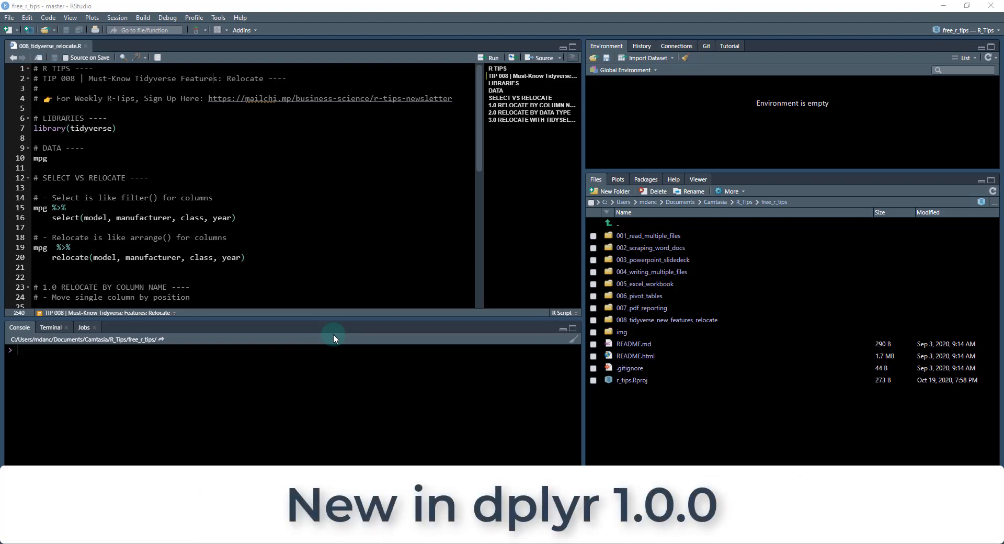
pyautogui.moveTo(335, 334)
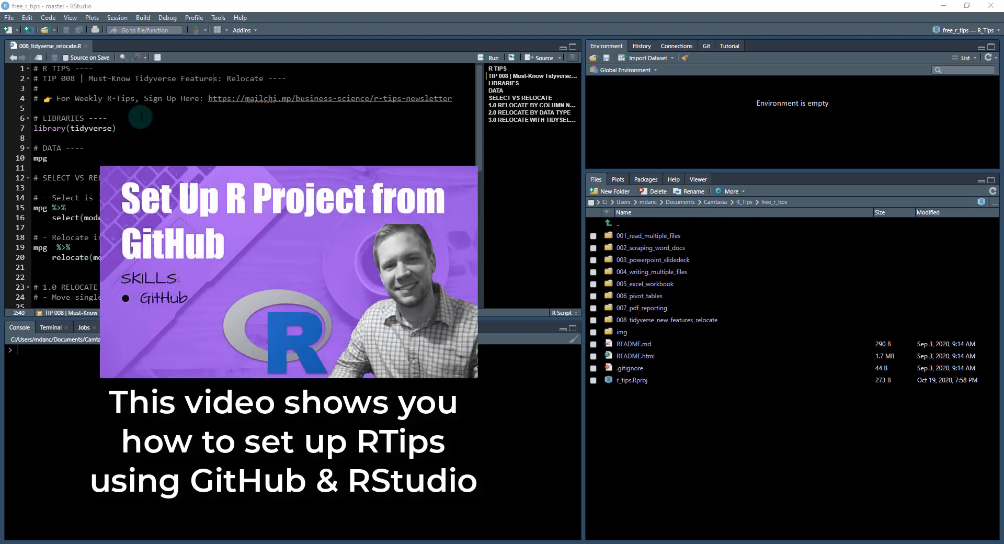
pyautogui.moveTo(109, 109)
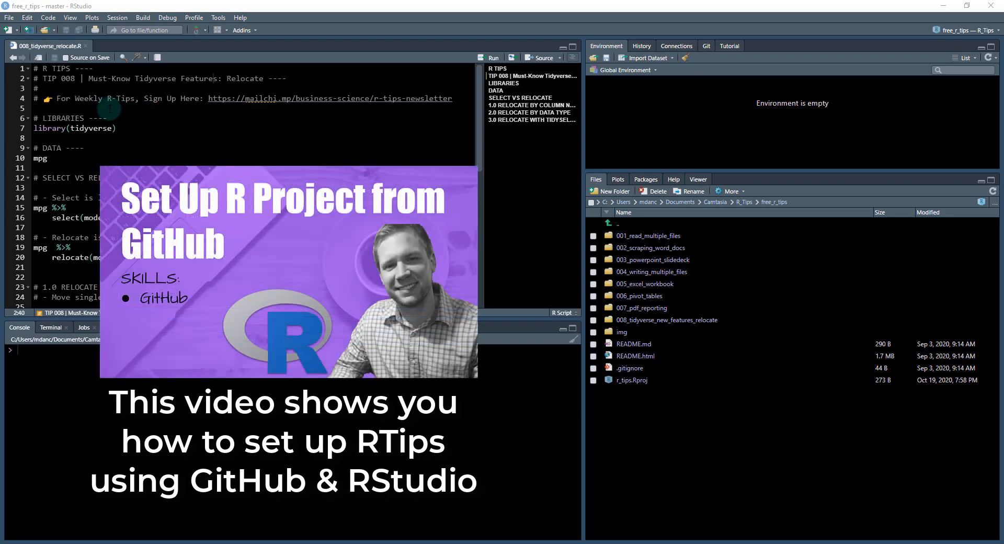
pyautogui.moveTo(338, 113)
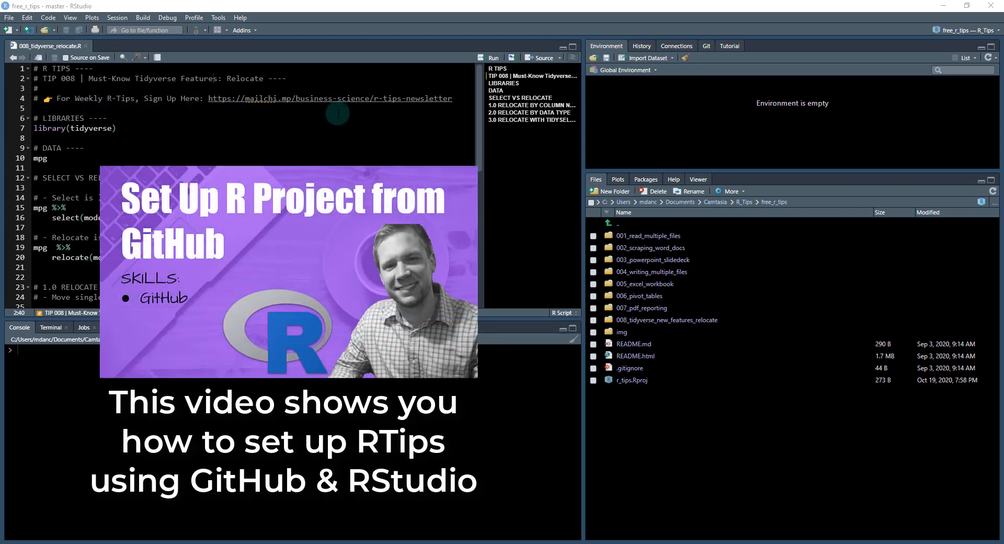
pyautogui.moveTo(286, 115)
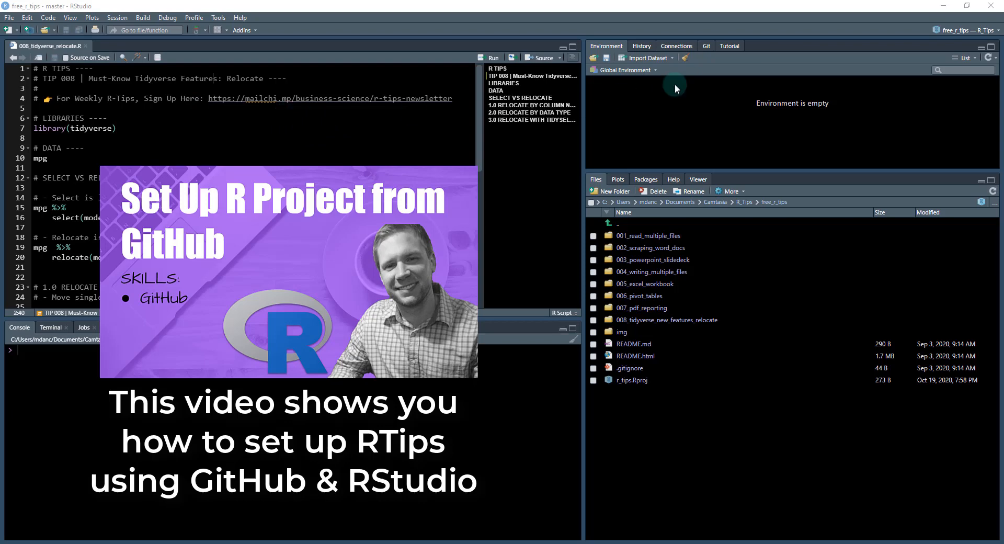
# Pull the project from the remote via the Git pane; it reports already up to date
pyautogui.click(706, 45)
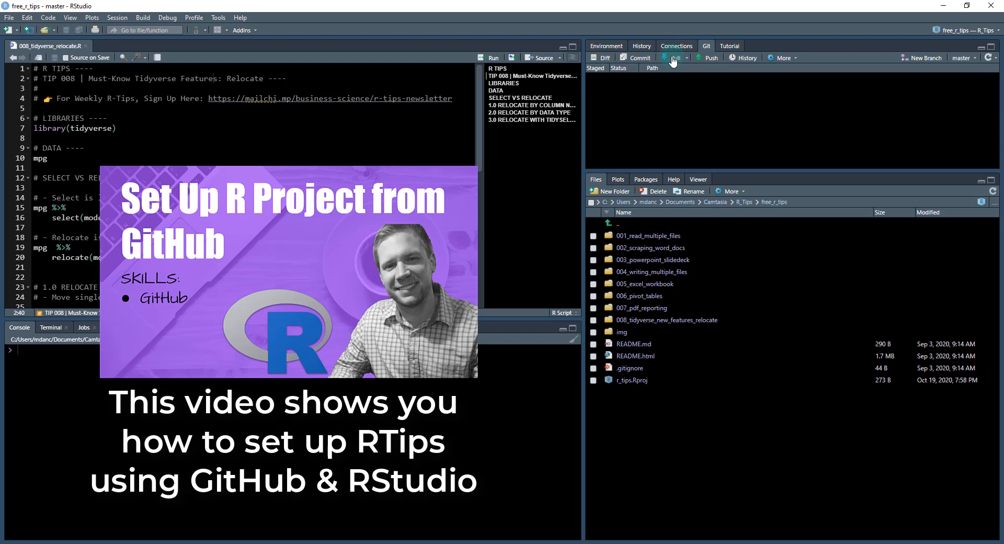
pyautogui.click(673, 57)
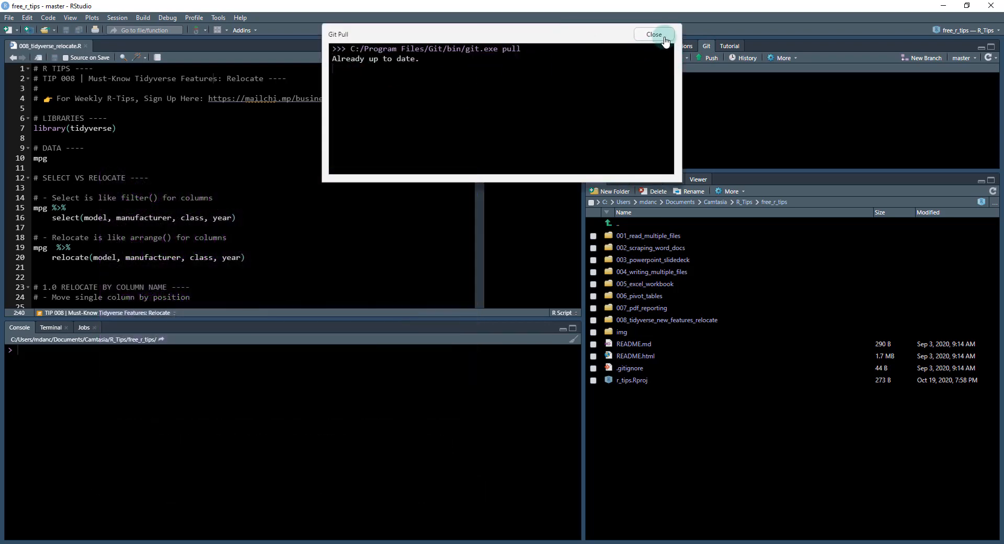
pyautogui.click(653, 33)
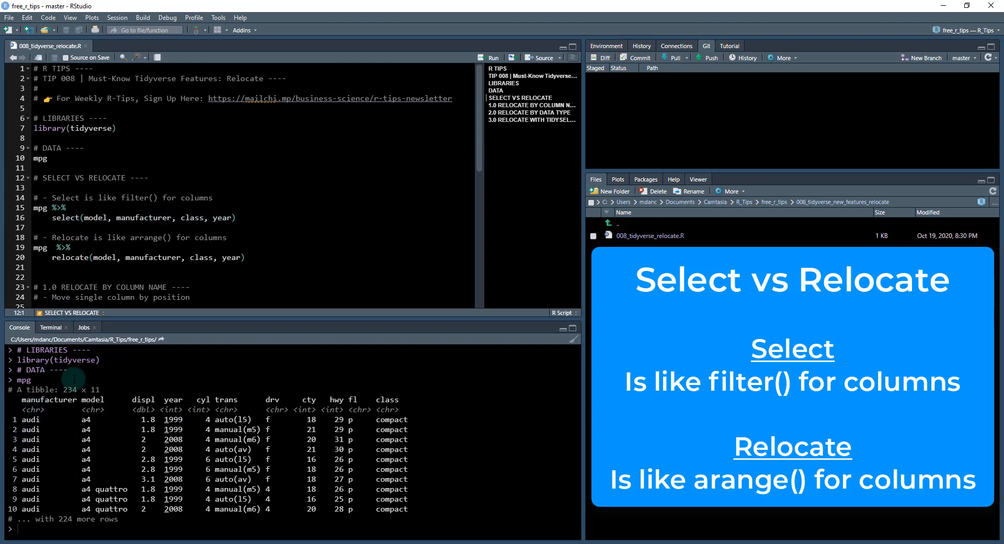
pyautogui.moveTo(172, 389)
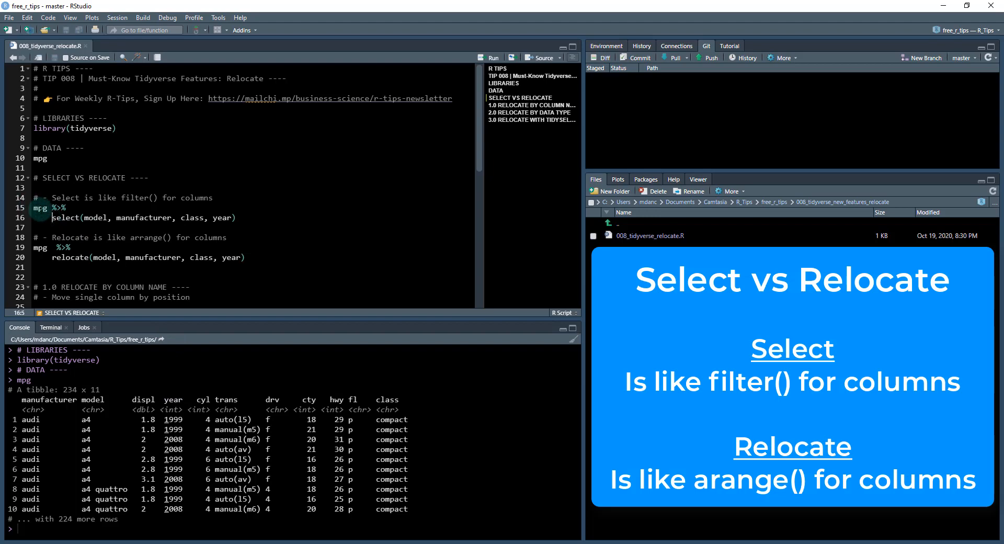
pyautogui.moveTo(163, 221)
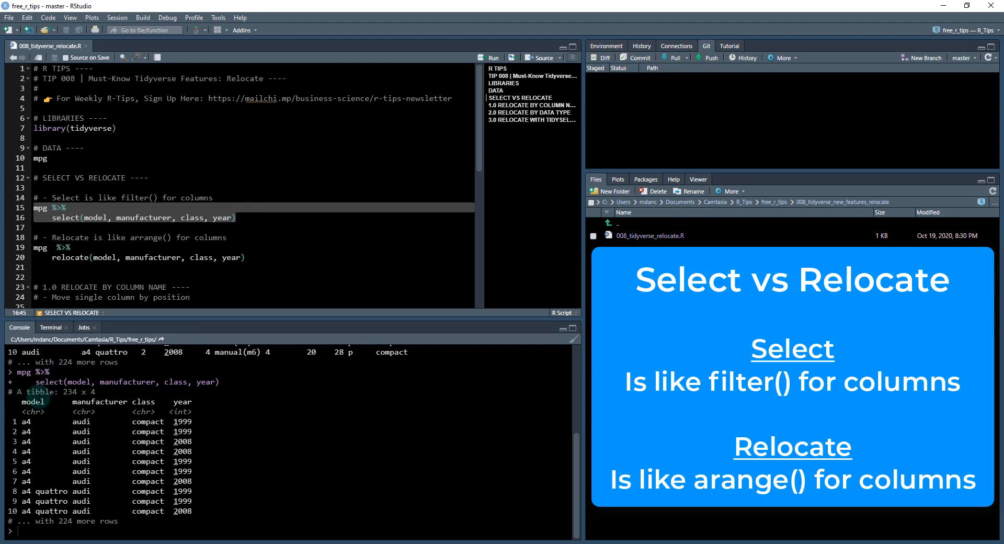
pyautogui.moveTo(135, 223)
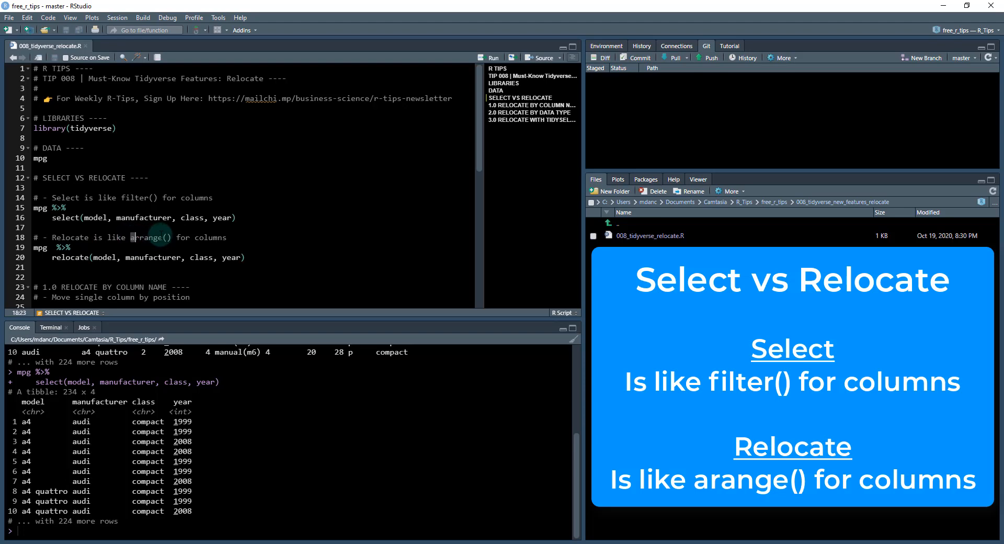
# Select the mpg %>% relocate(model, manufacturer, class, year) pipeline on lines 19–20 to run it
pyautogui.doubleClick(149, 238)
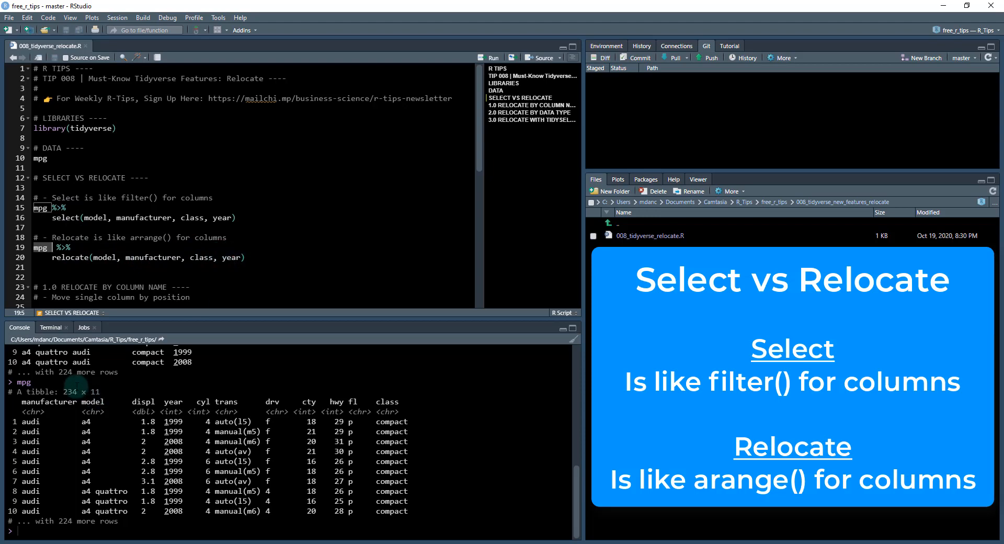
pyautogui.moveTo(128, 394)
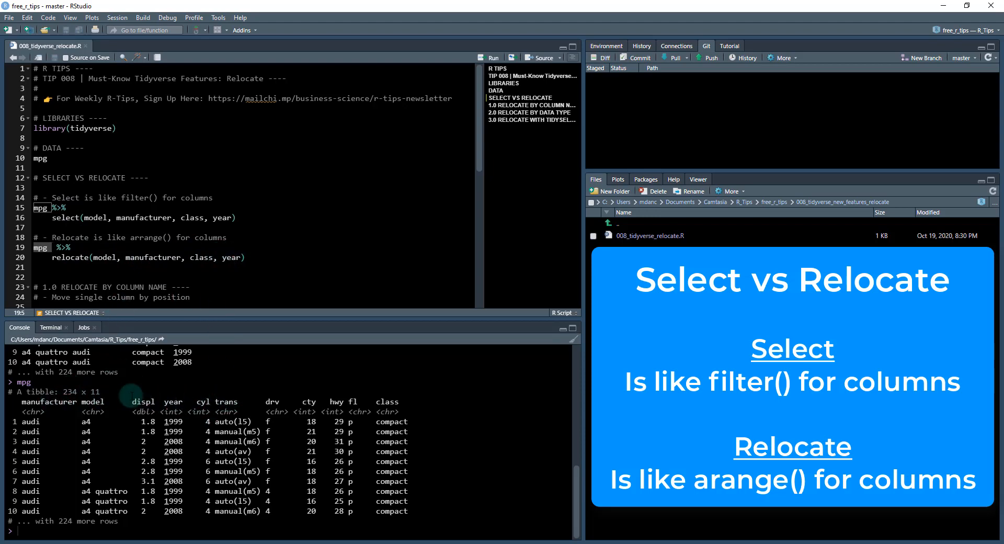
pyautogui.click(198, 257)
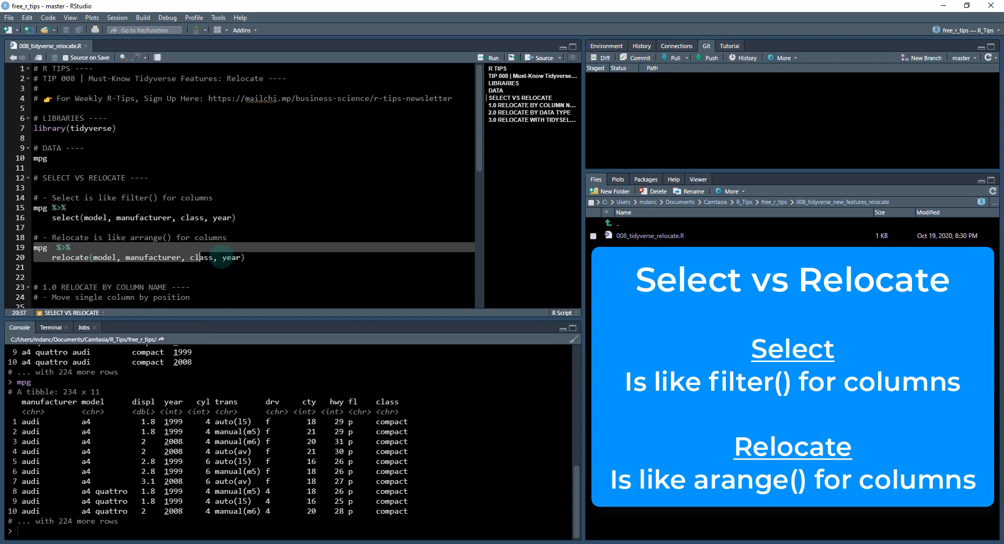
pyautogui.click(244, 258)
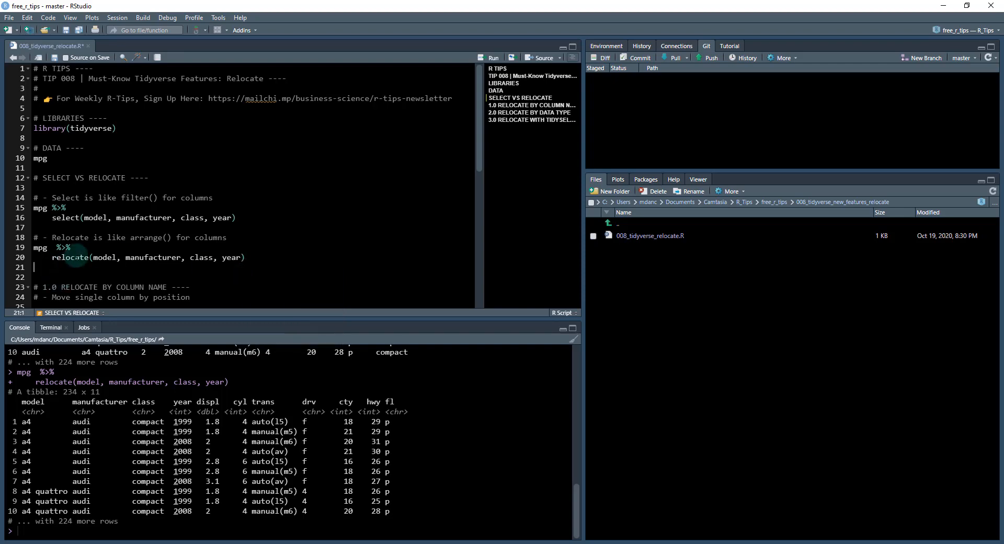
# Add ?relocate on line 22 and scroll through its Change column order help page
pyautogui.write('?relocate')
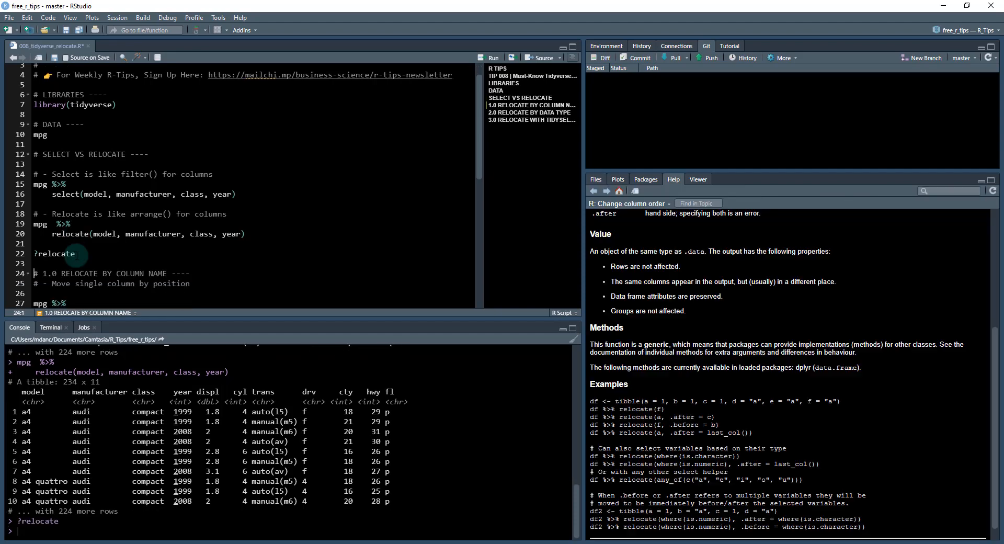
pyautogui.scroll(-3)
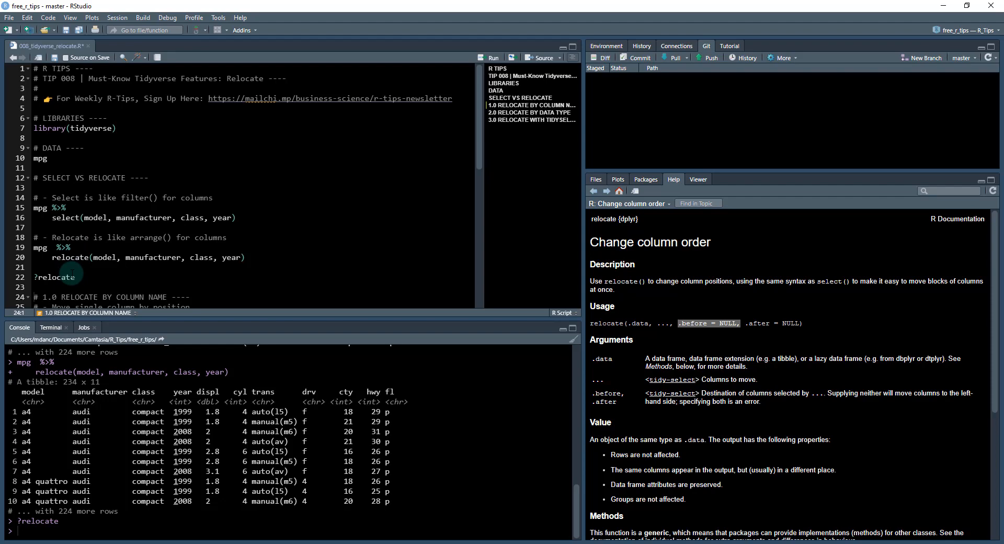
pyautogui.scroll(-3)
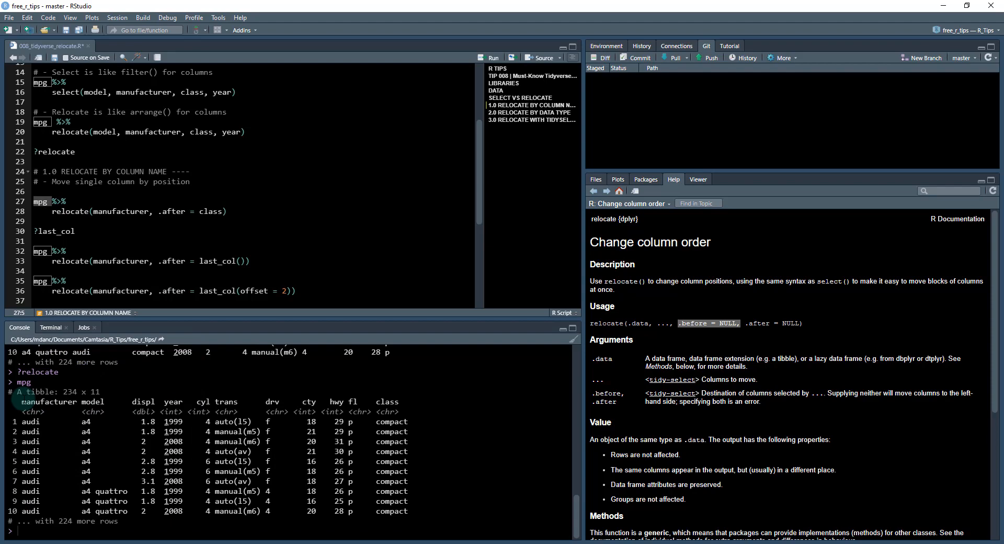
# Run relocate(manufacturer) with .after = class, then .before = class, then restore after on line 28
pyautogui.doubleClick(48, 402)
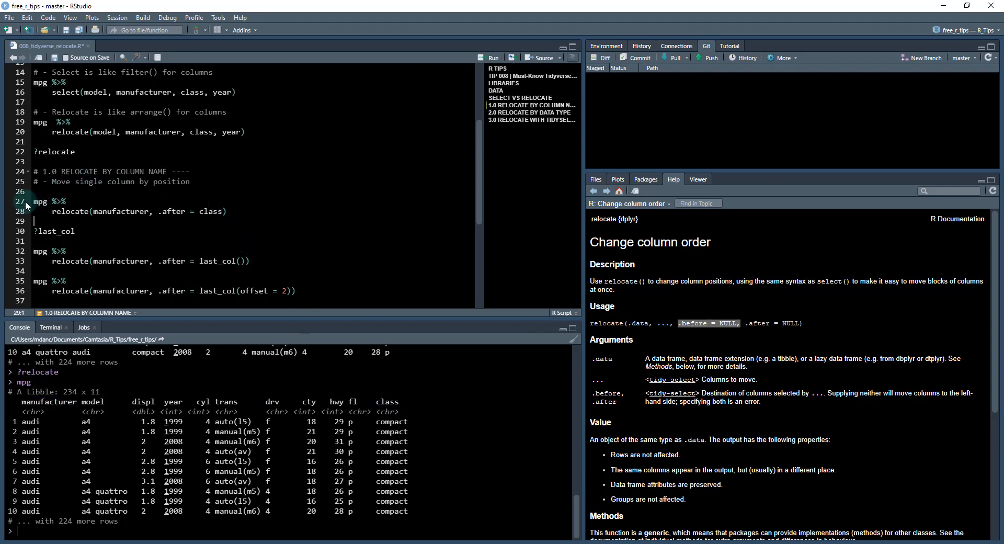
pyautogui.click(226, 211)
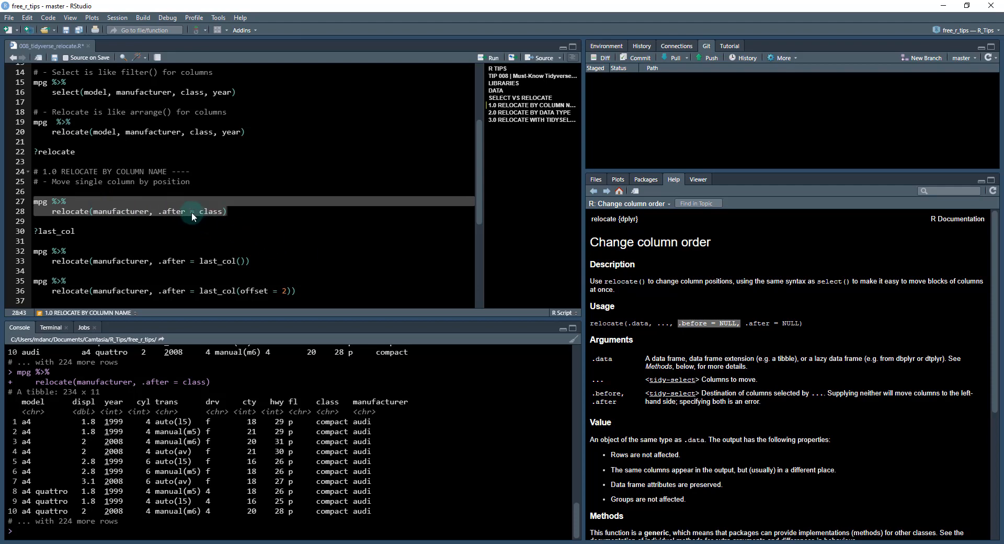
pyautogui.click(191, 211)
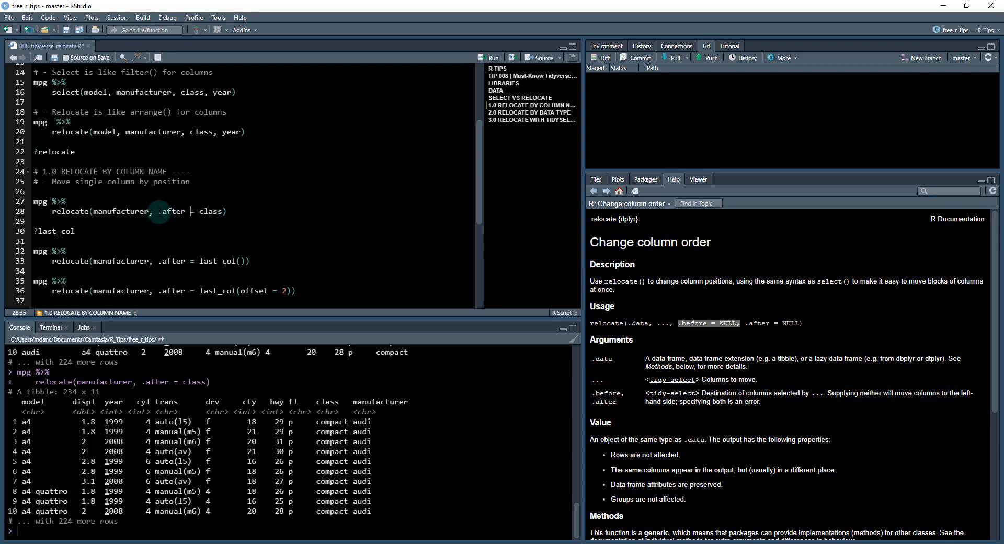
pyautogui.doubleClick(173, 211)
pyautogui.write('befor')
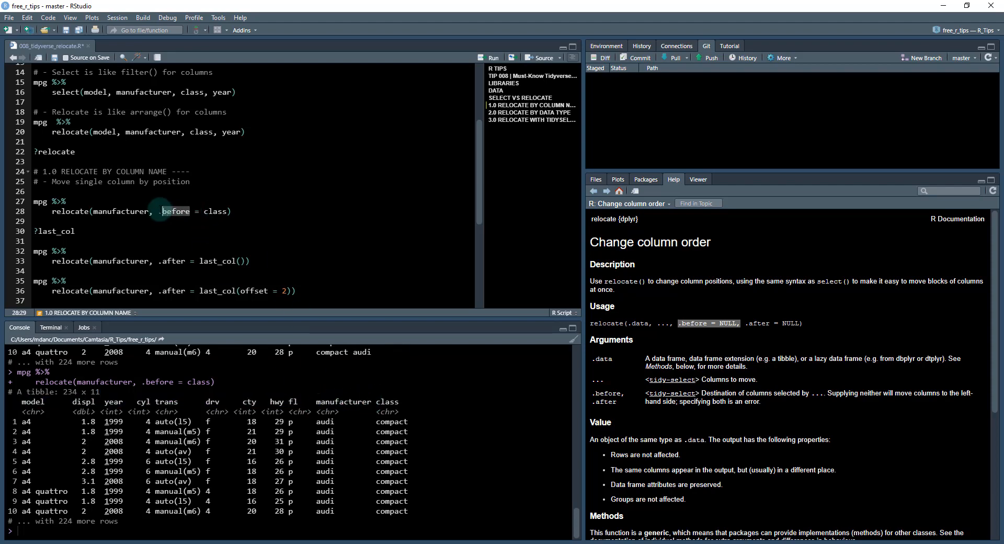
pyautogui.write('after')
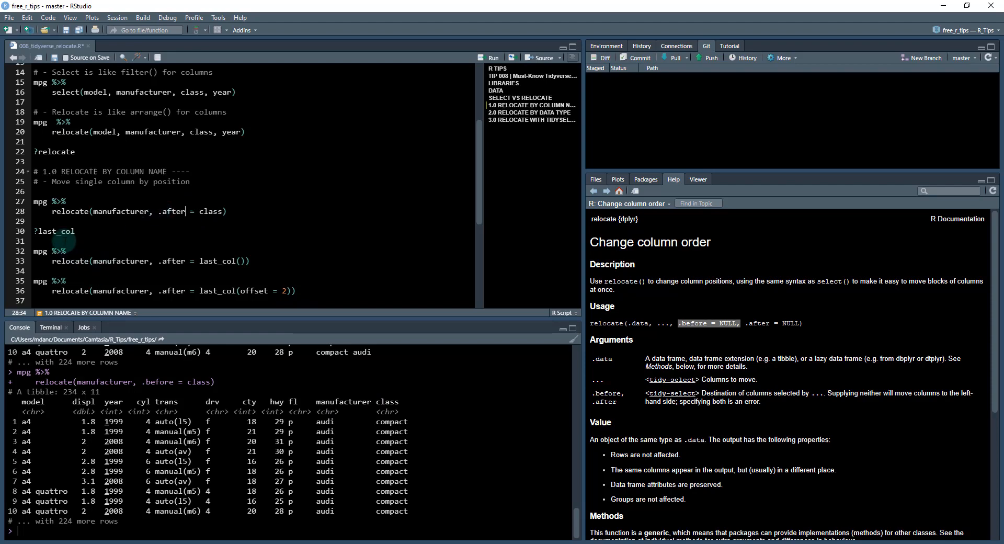
# Look up ?last_col and follow through to the tidyselect last_col documentation
pyautogui.doubleClick(55, 230)
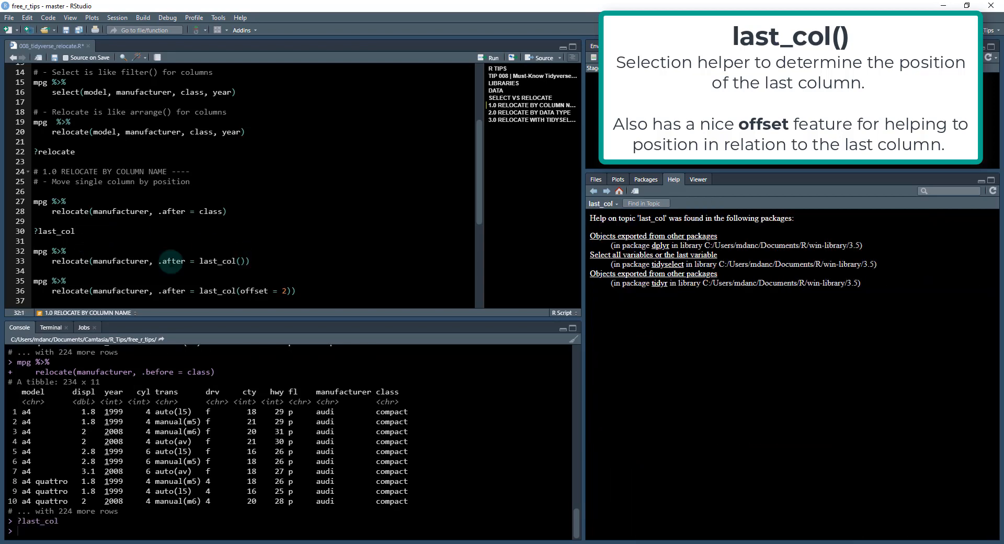
pyautogui.moveTo(663, 250)
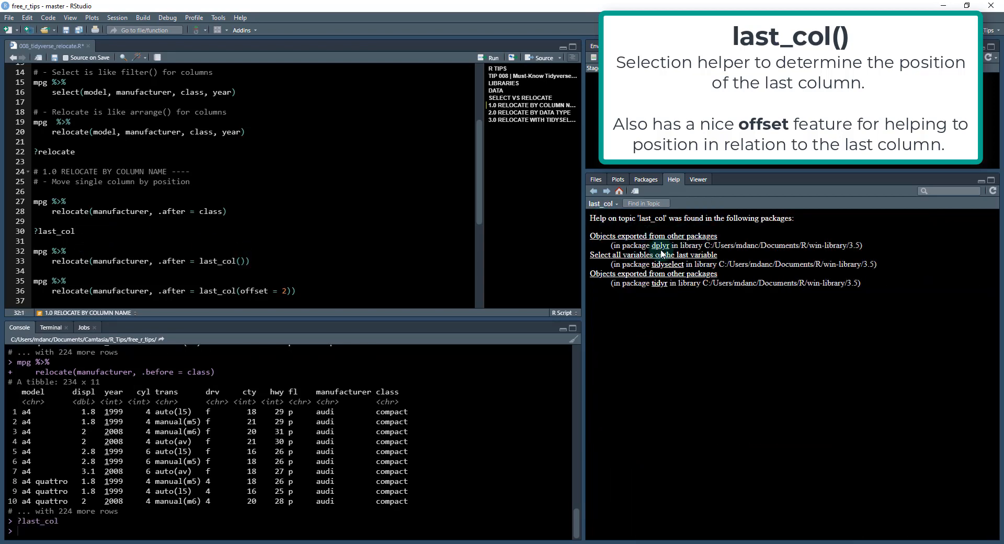
pyautogui.click(660, 245)
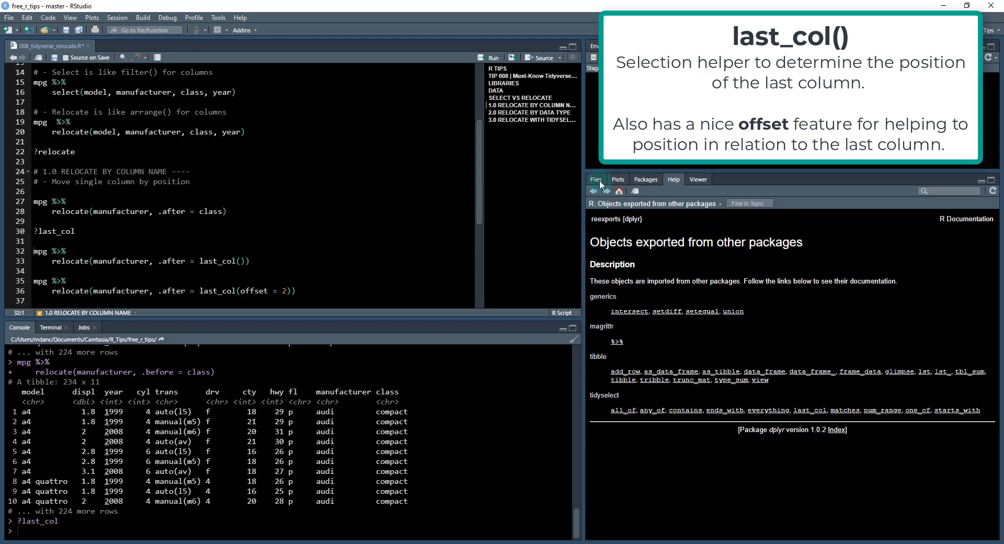
pyautogui.click(593, 192)
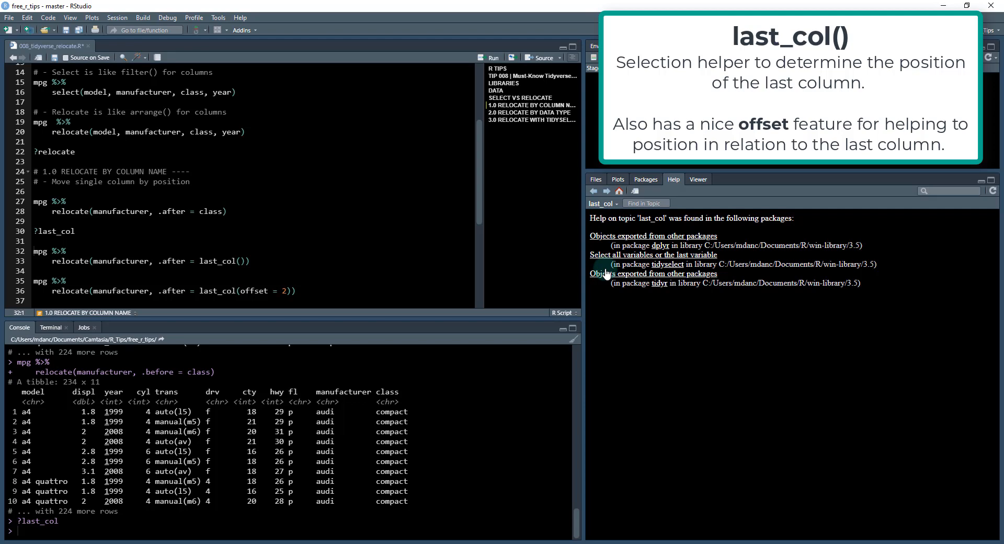
pyautogui.click(653, 254)
pyautogui.write('b')
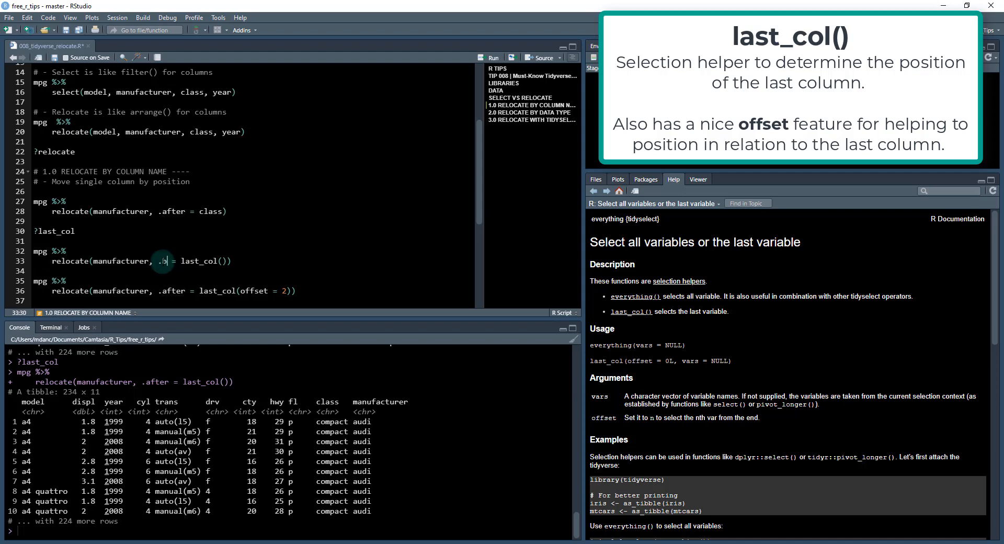
# Edit the call to .before = last_col(), then set offset = 1 and select it to change again
pyautogui.write('efore')
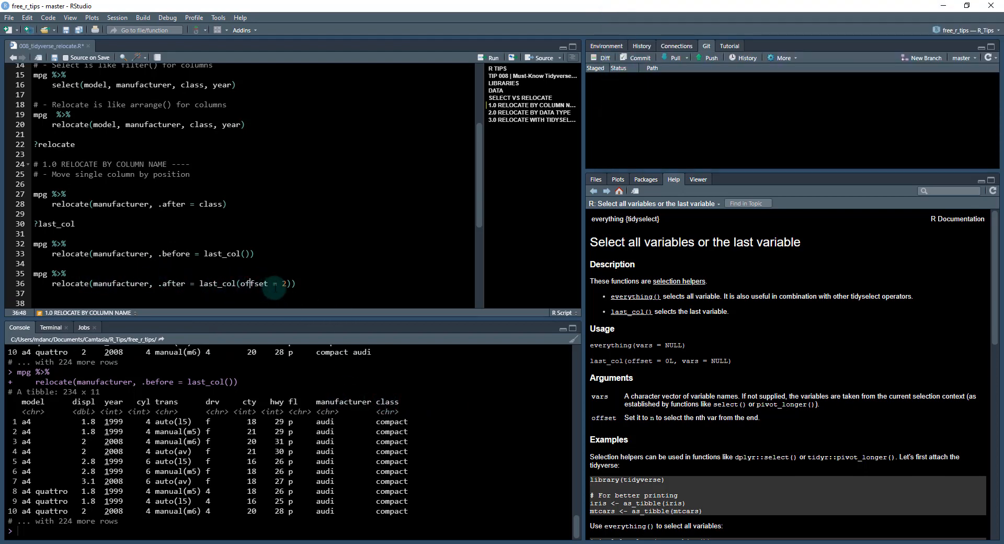
pyautogui.press('BackSpace')
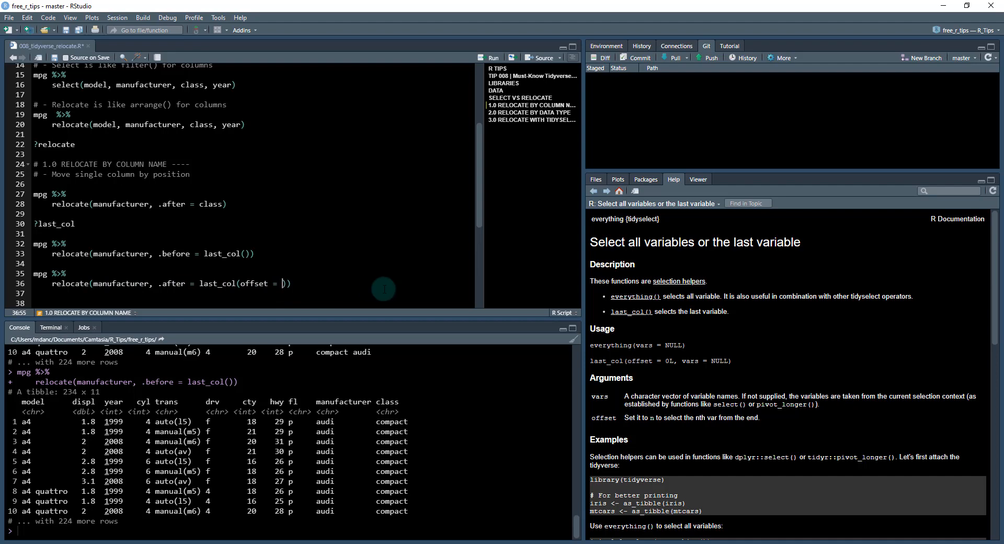
pyautogui.write('1')
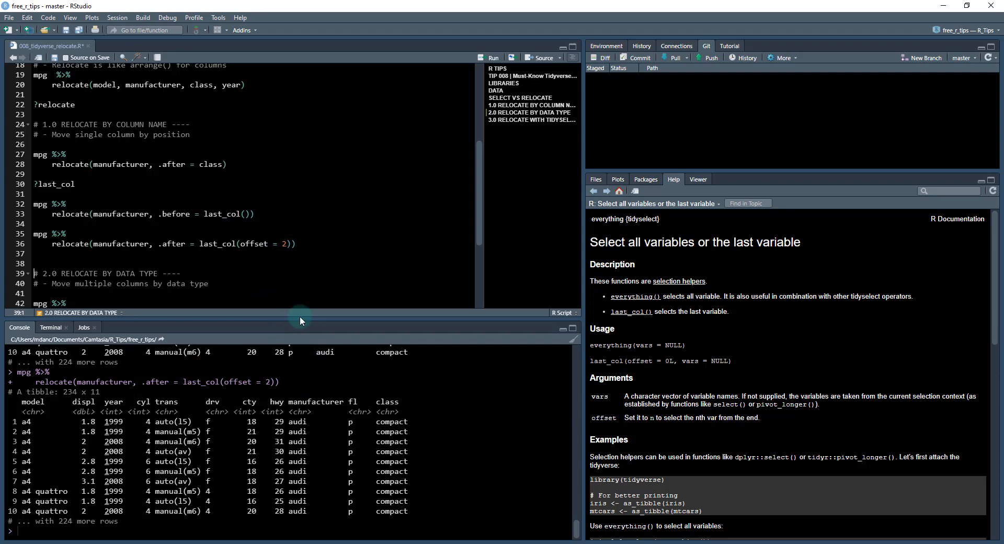
pyautogui.doubleClick(314, 402)
pyautogui.write('3')
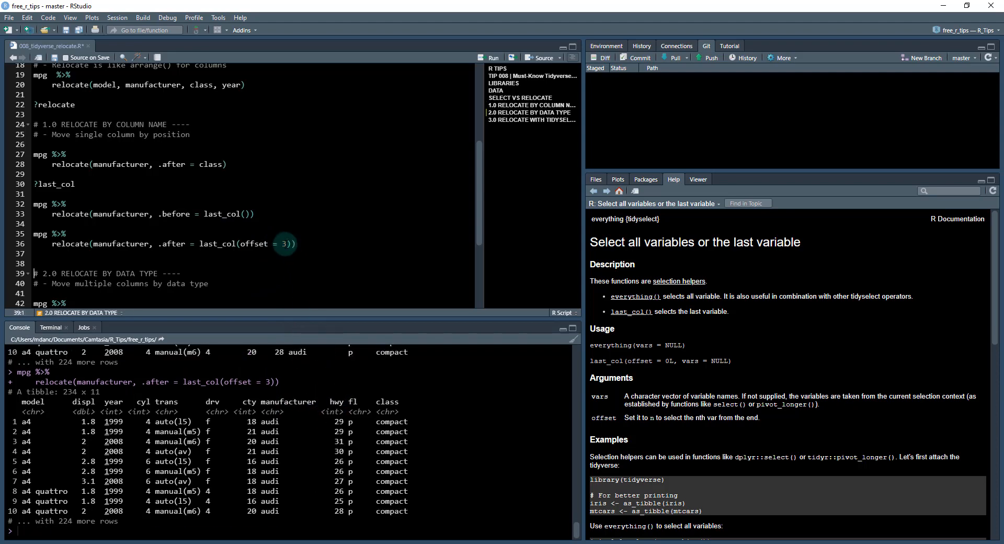
pyautogui.moveTo(69, 204)
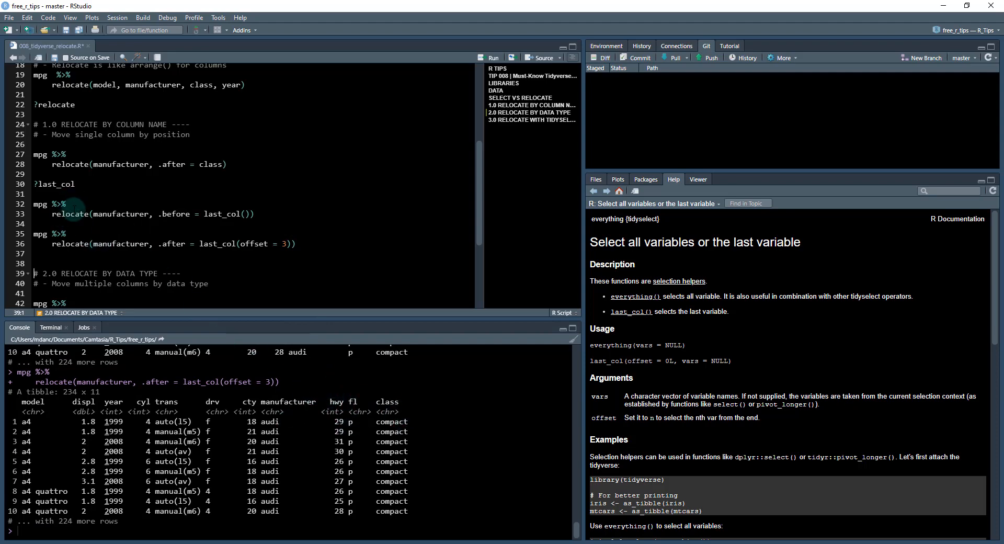
pyautogui.moveTo(143, 135)
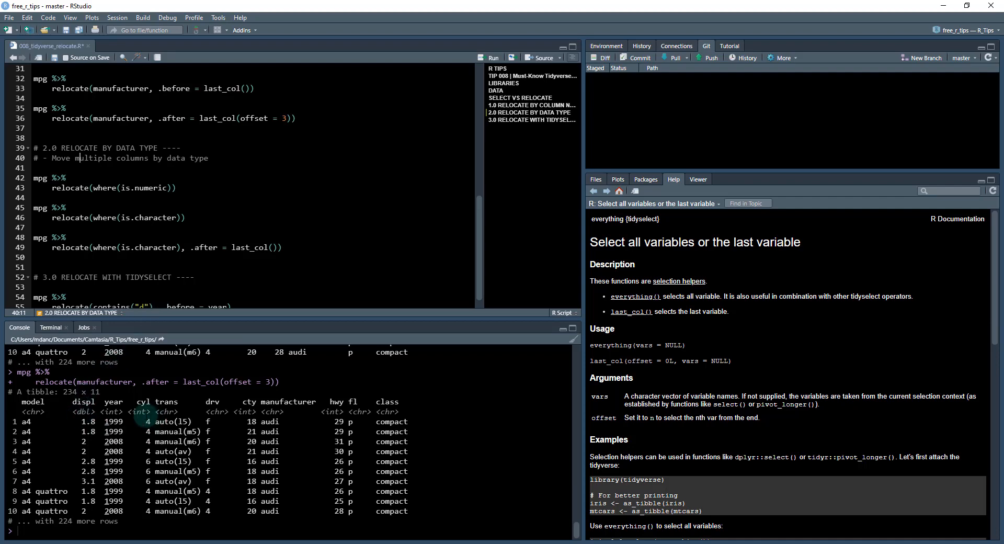
# Highlight the column type labels in the output, then run the where(is.numeric) and where(is.character) relocate examples
pyautogui.doubleClick(33, 411)
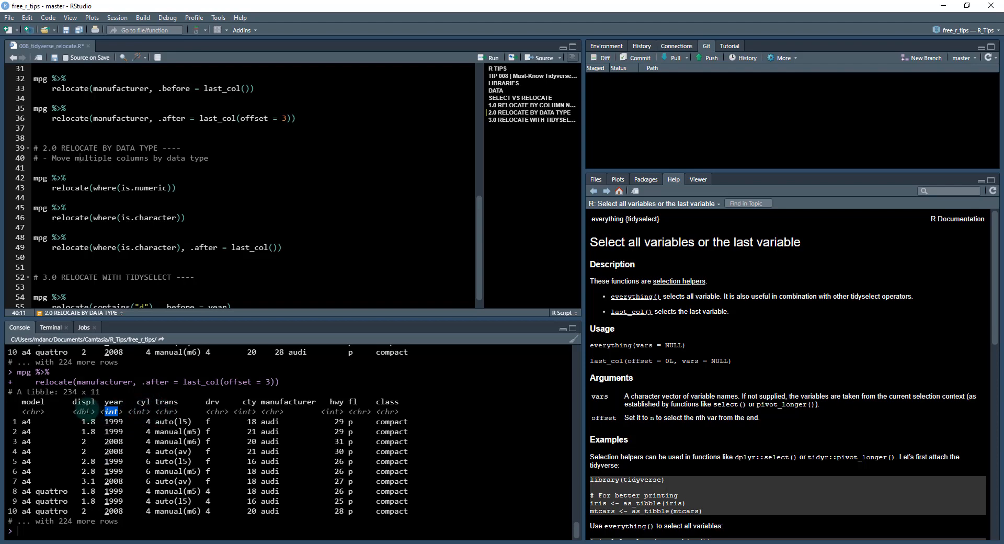
pyautogui.moveTo(201, 265)
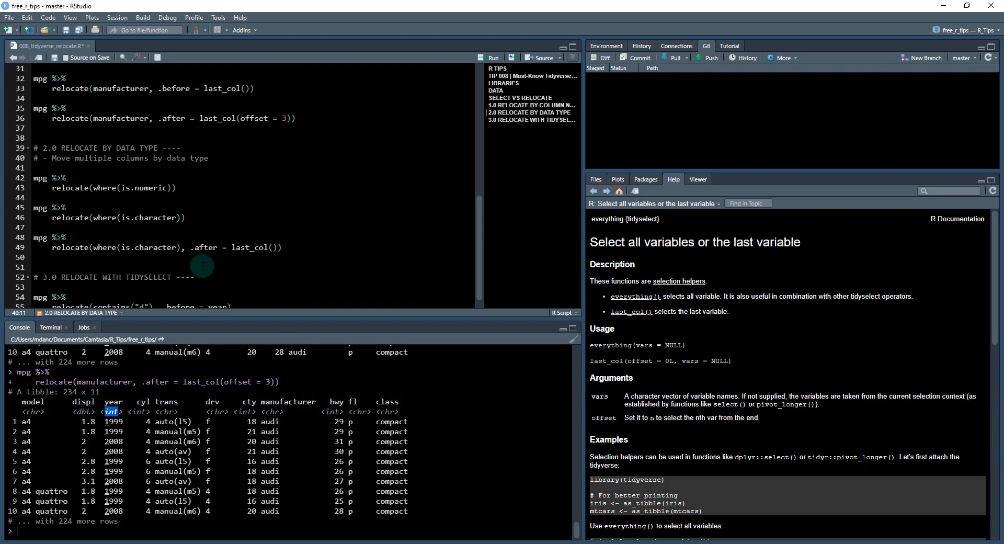
pyautogui.click(65, 207)
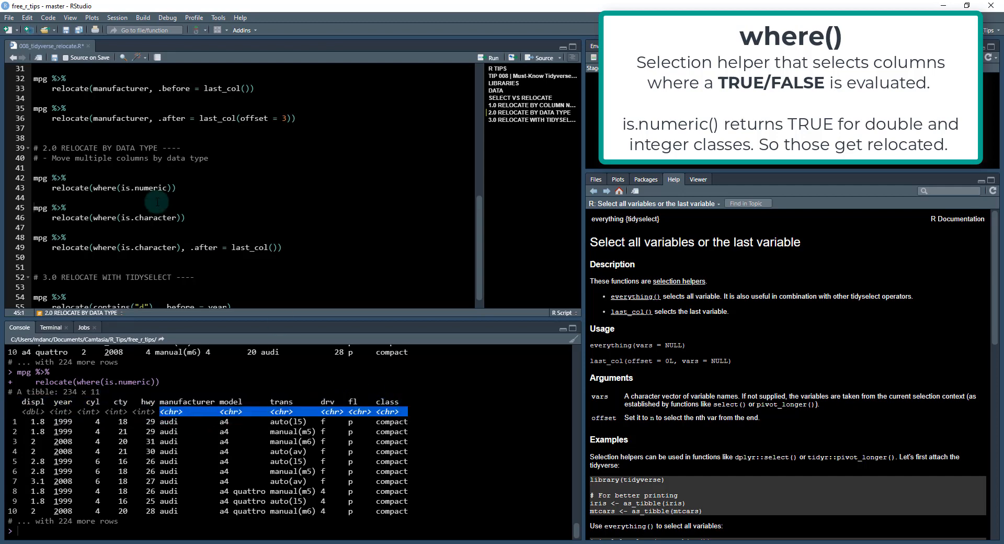
pyautogui.click(121, 217)
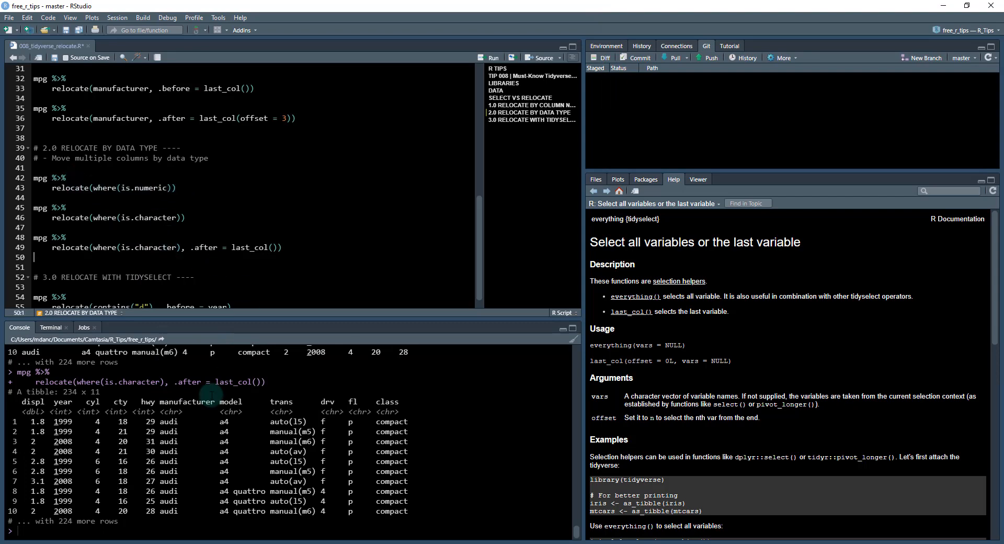
pyautogui.moveTo(338, 416)
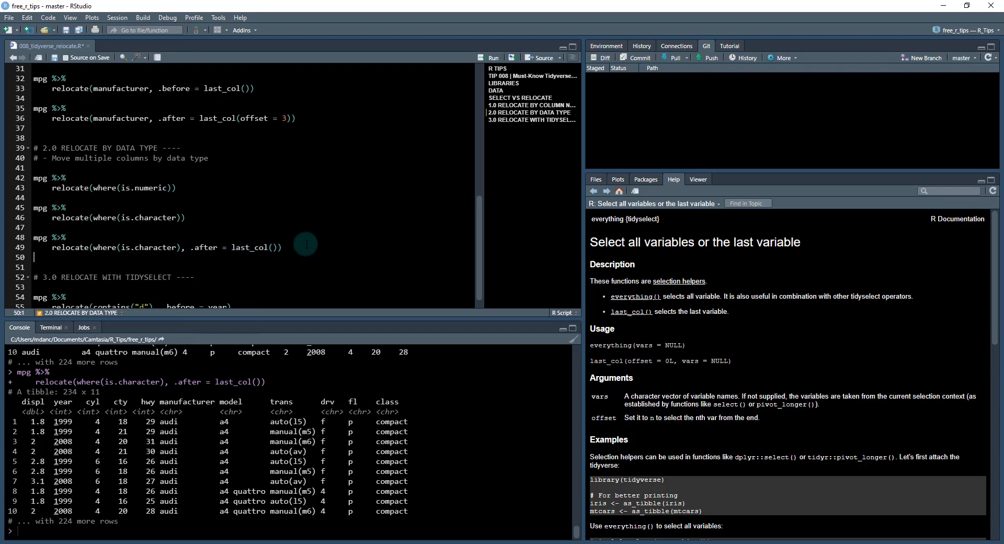
pyautogui.moveTo(298, 247)
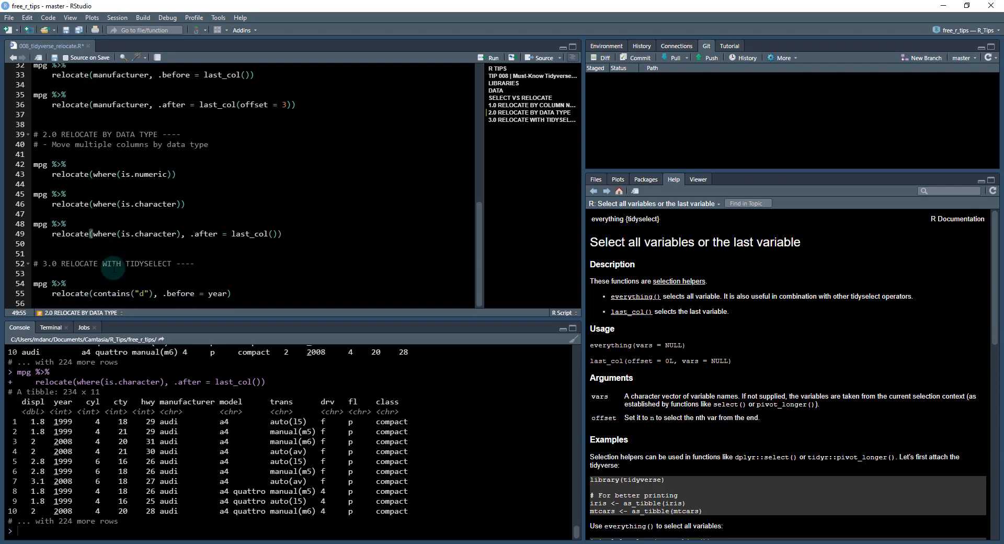
# Add ?contains in the tidyselect section and bring up the pattern-matching helpers help page
pyautogui.click(58, 283)
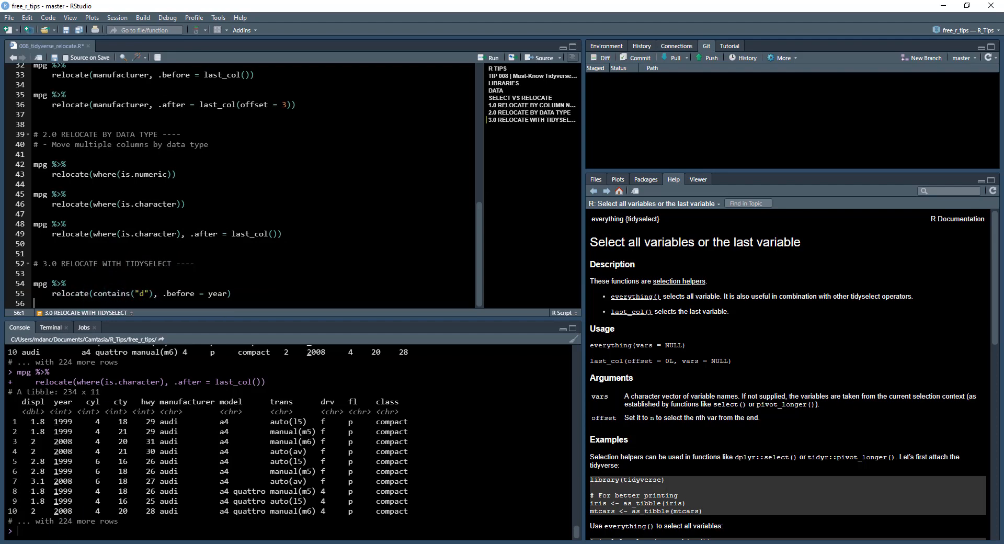
pyautogui.write('?c')
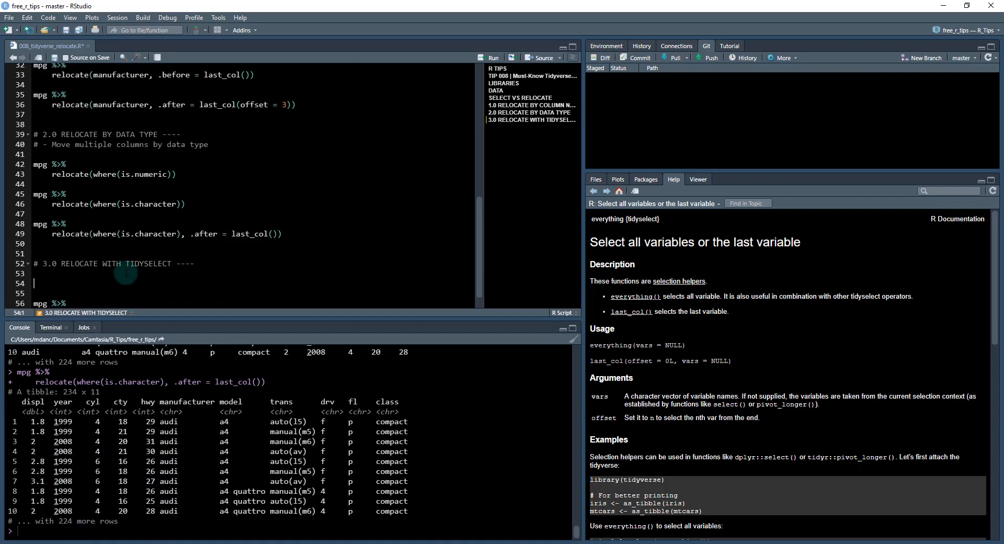
pyautogui.write('?contains')
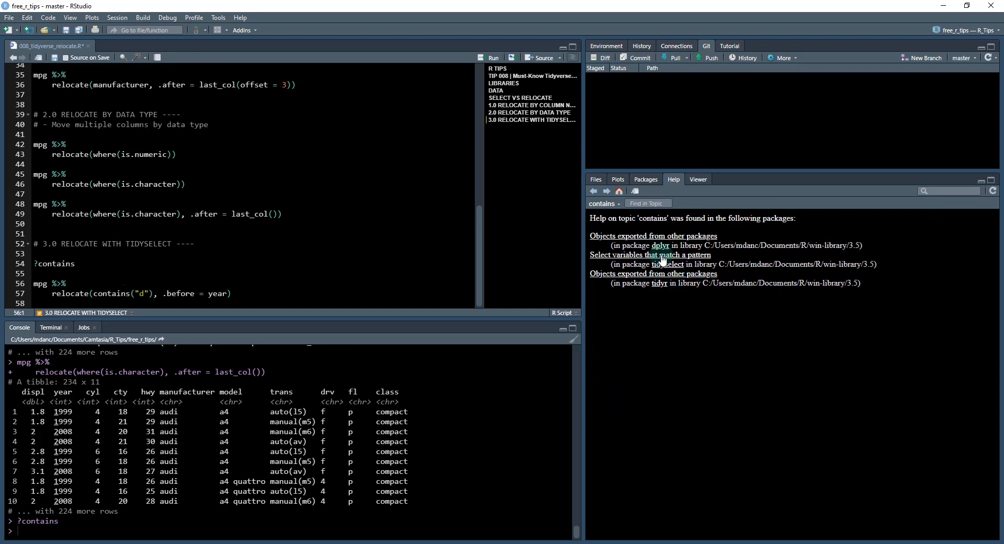
pyautogui.click(648, 254)
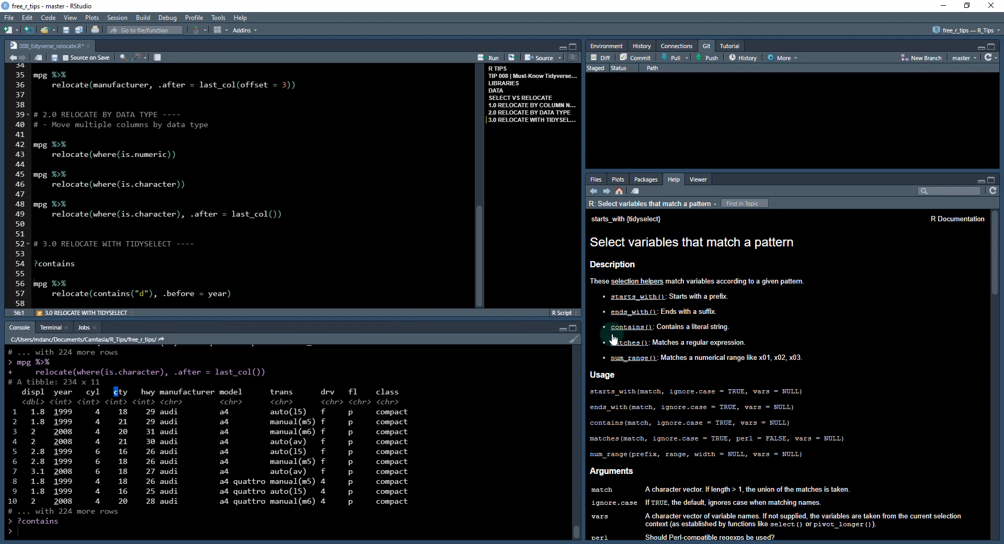
# Change the selection to starts_with("m") so relocate places manufacturer and model before year
pyautogui.click(147, 293)
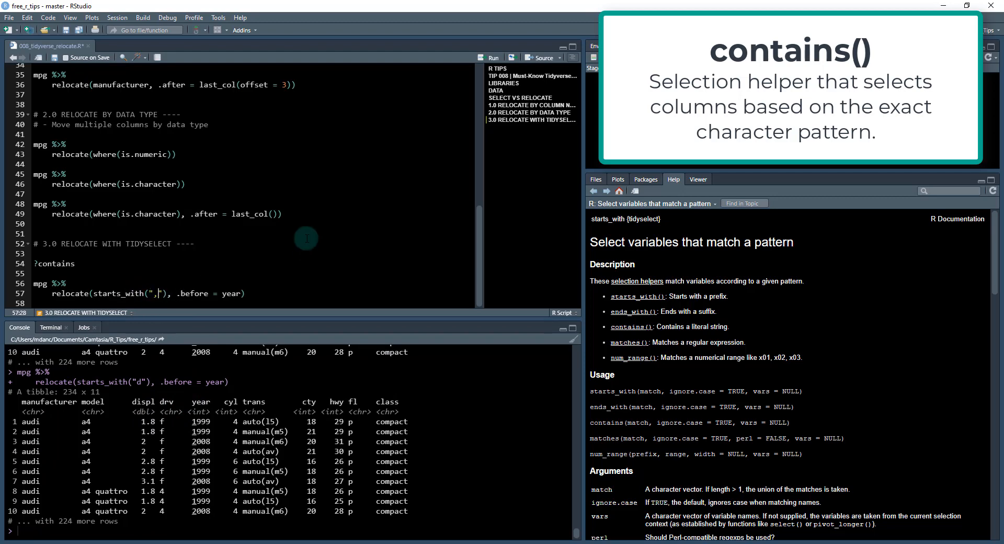
pyautogui.press('BackSpace')
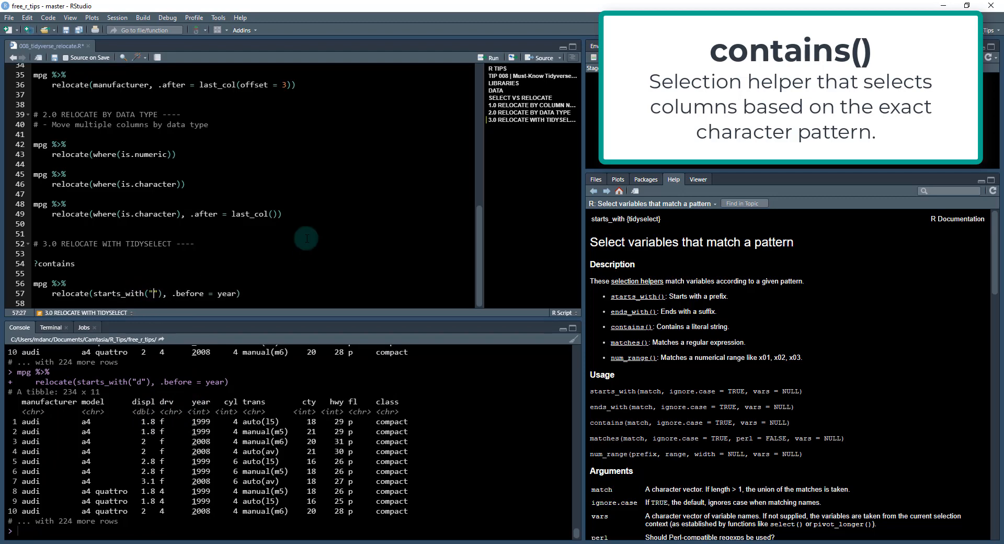
pyautogui.write('m')
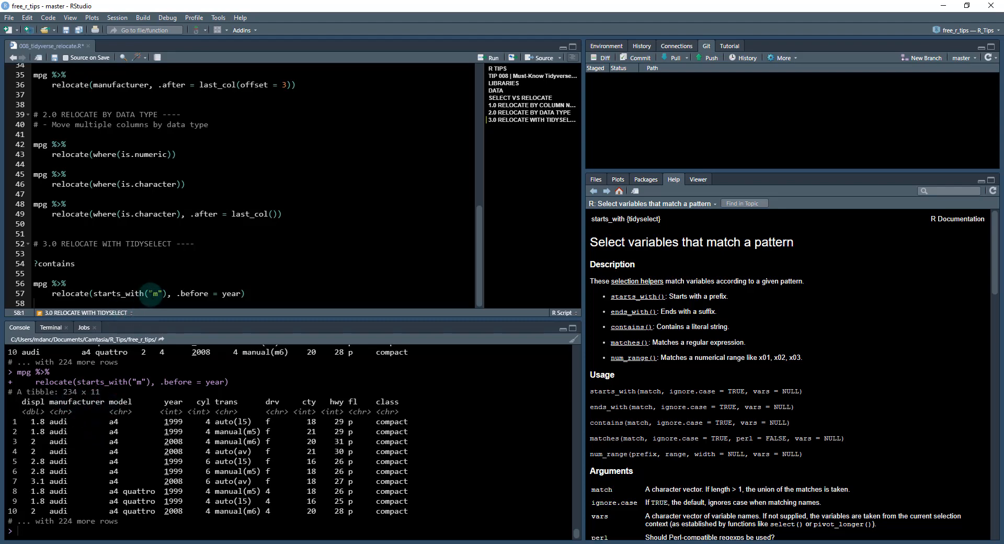
pyautogui.moveTo(634, 317)
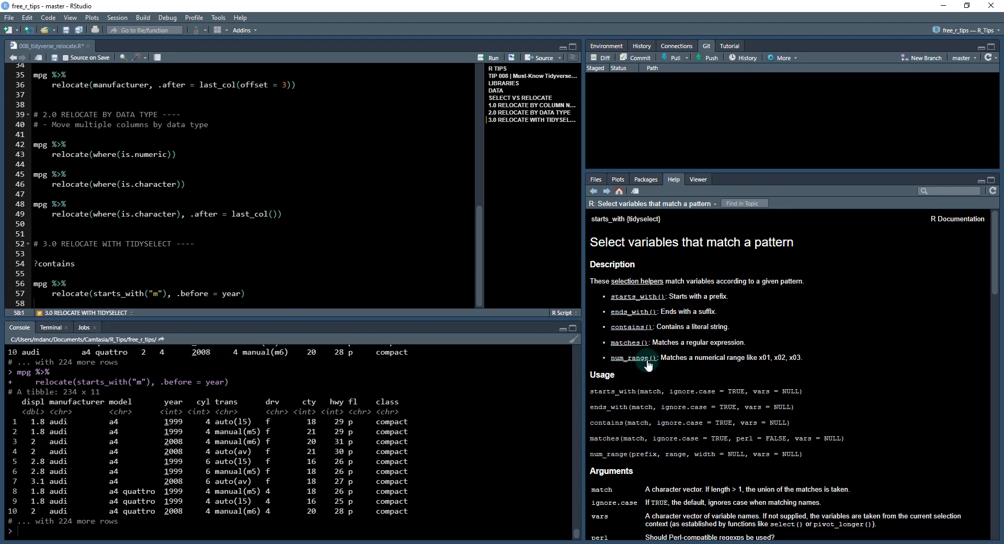
pyautogui.moveTo(604, 361)
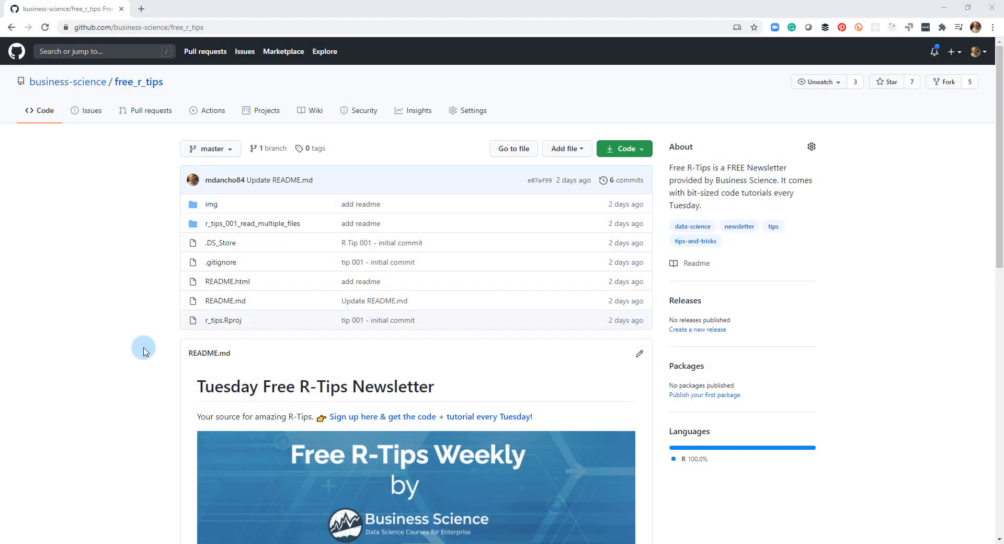
pyautogui.moveTo(282, 395)
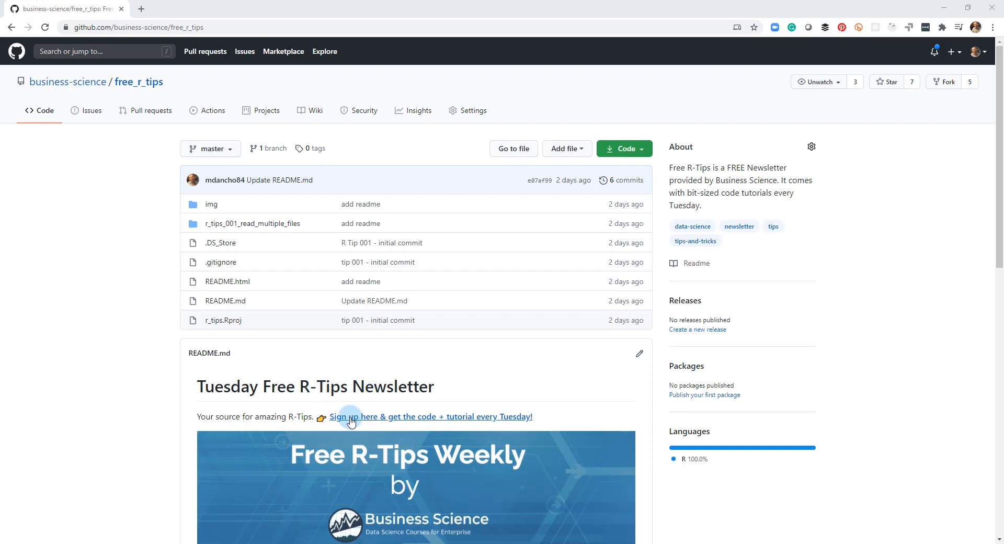
# Follow the README link to the Free R-Tips Weekly newsletter sign-up page
pyautogui.click(380, 416)
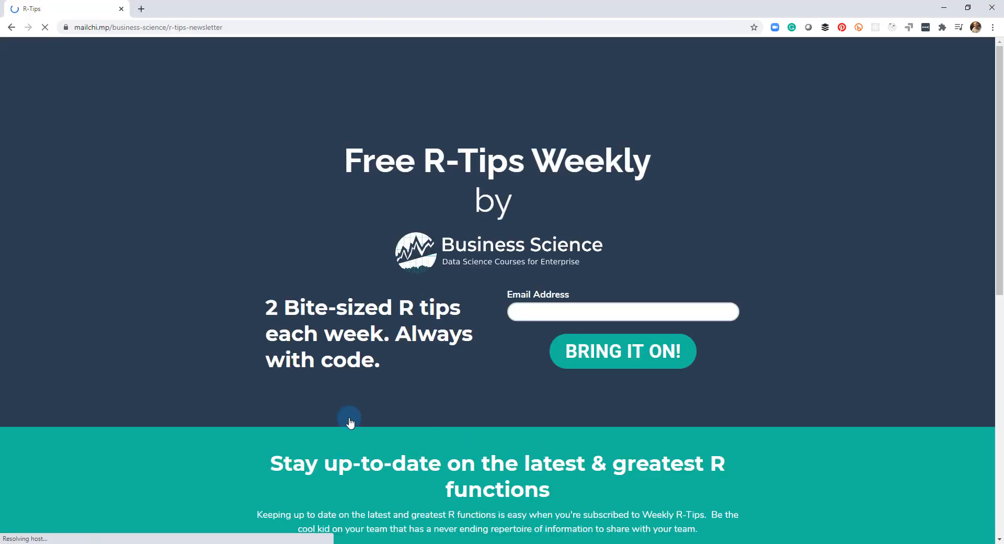